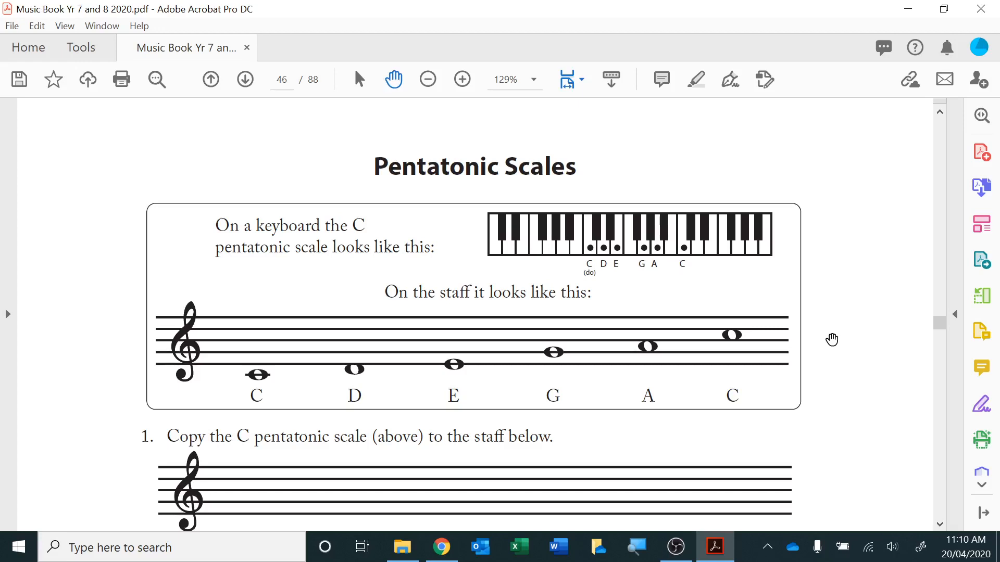
{"action": "mouse_move", "coordinate": [259, 389]}
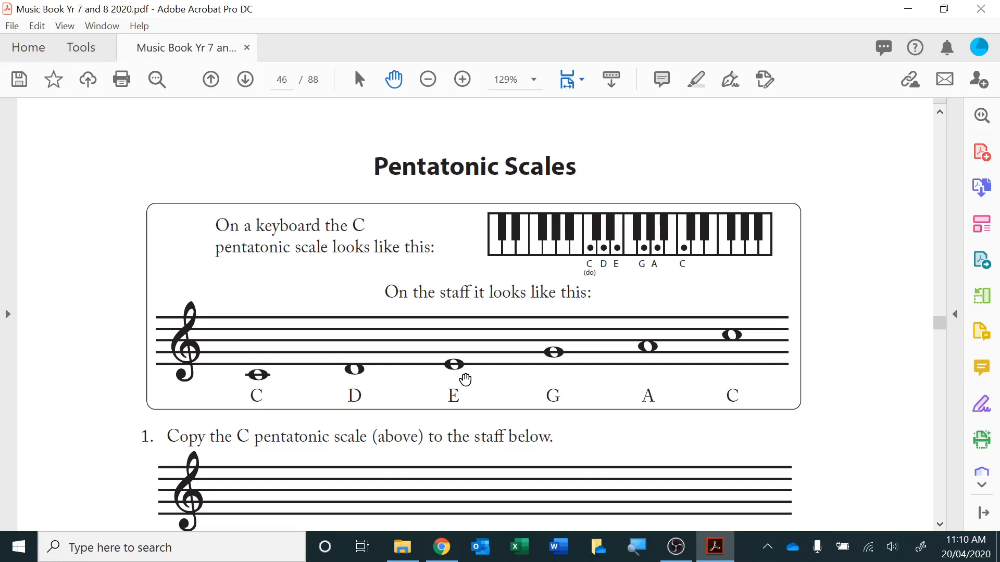
{"action": "mouse_move", "coordinate": [741, 368]}
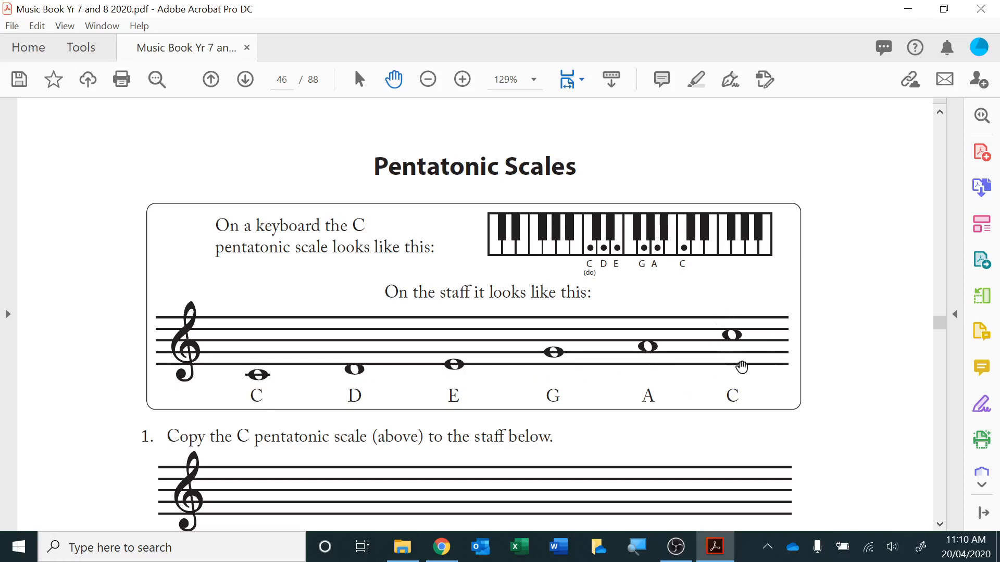
{"action": "mouse_move", "coordinate": [776, 348]}
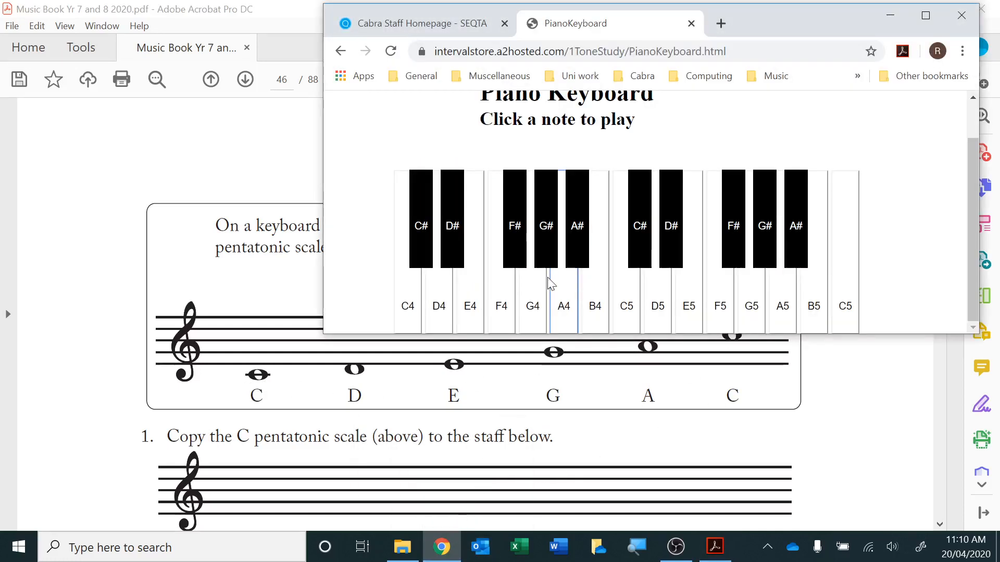
- Play two notes of the C pentatonic scale on the online piano keys
{"action": "left_click", "coordinate": [408, 288]}
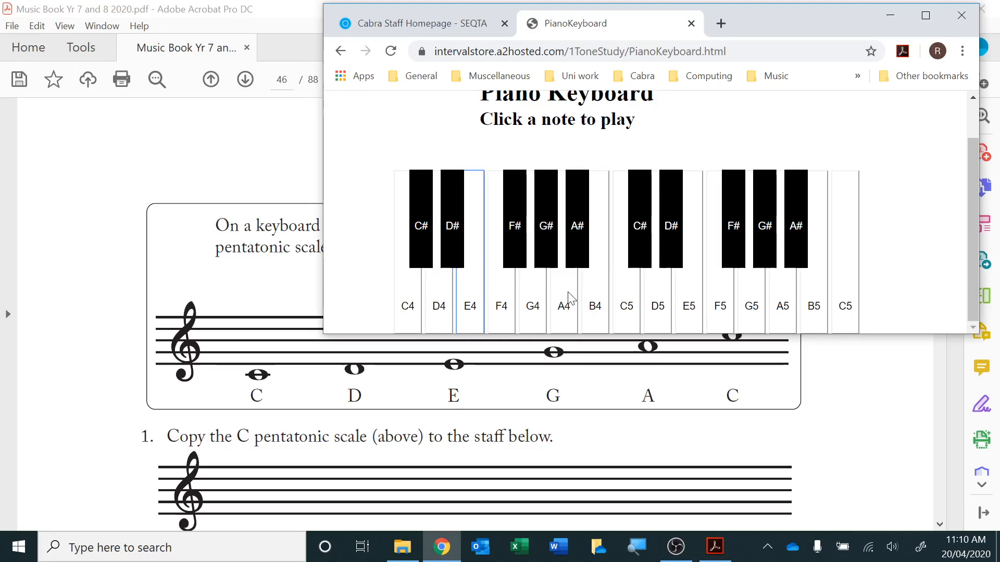
{"action": "mouse_move", "coordinate": [565, 309]}
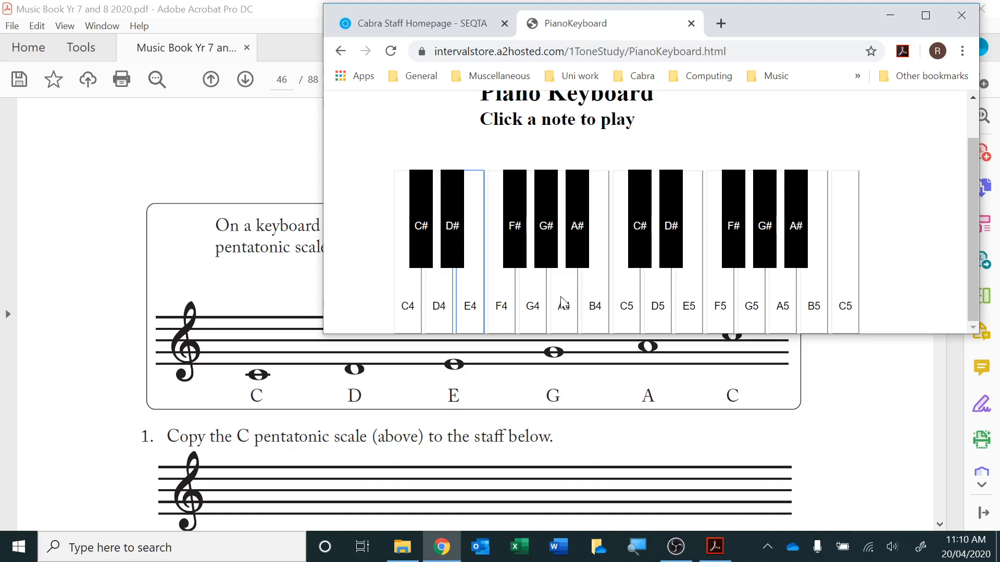
{"action": "left_click", "coordinate": [657, 287]}
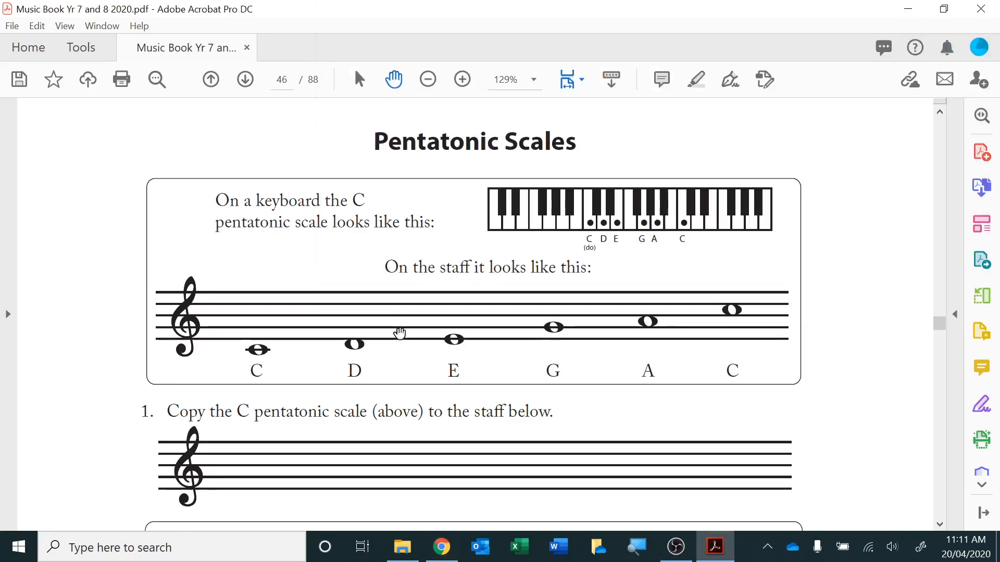
- Scroll page 46 past the G pentatonic box down to the A pentatonic scale and exercise 3
{"action": "scroll", "scroll_direction": "down", "scroll_amount": 3}
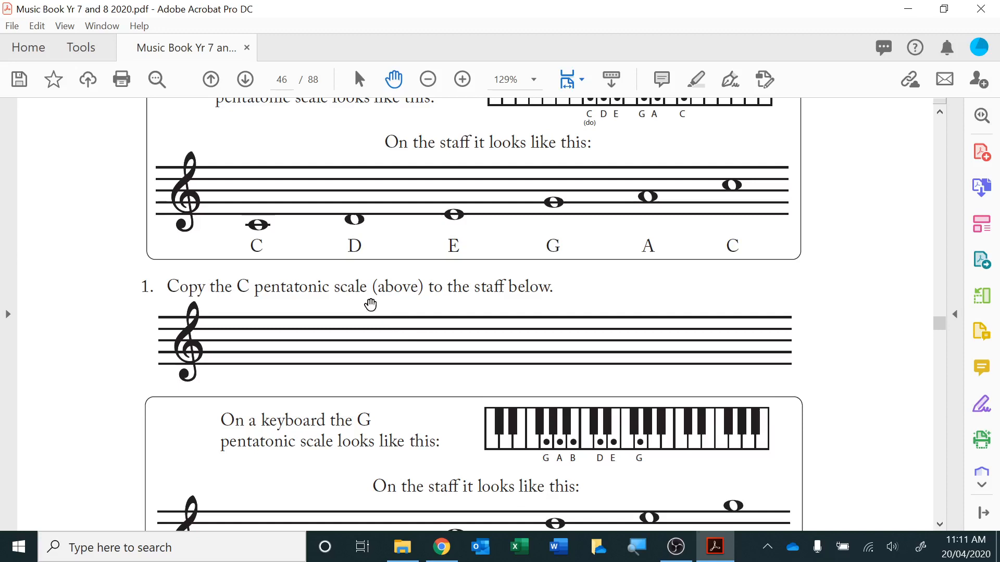
{"action": "mouse_move", "coordinate": [447, 249]}
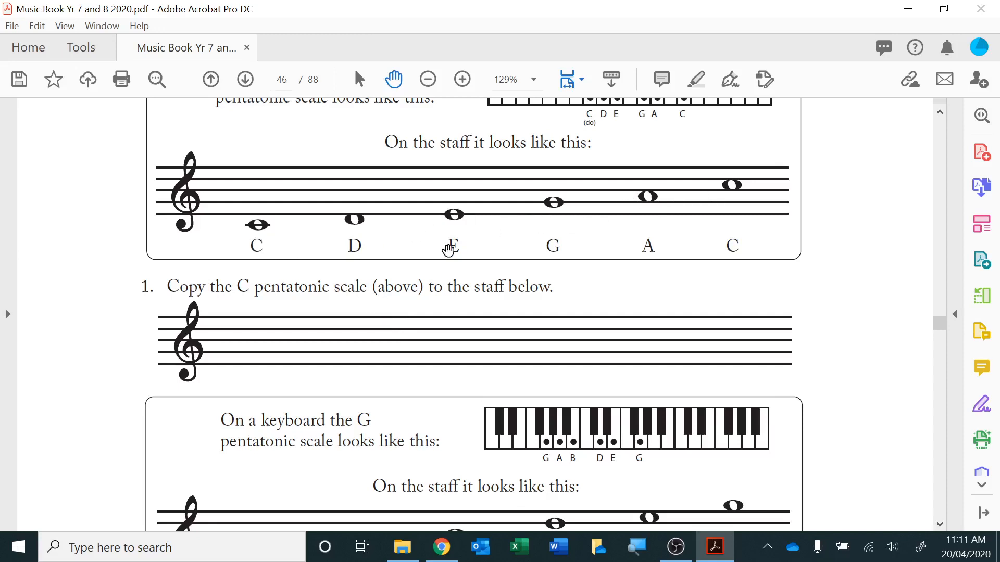
{"action": "scroll", "scroll_direction": "down", "scroll_amount": 3}
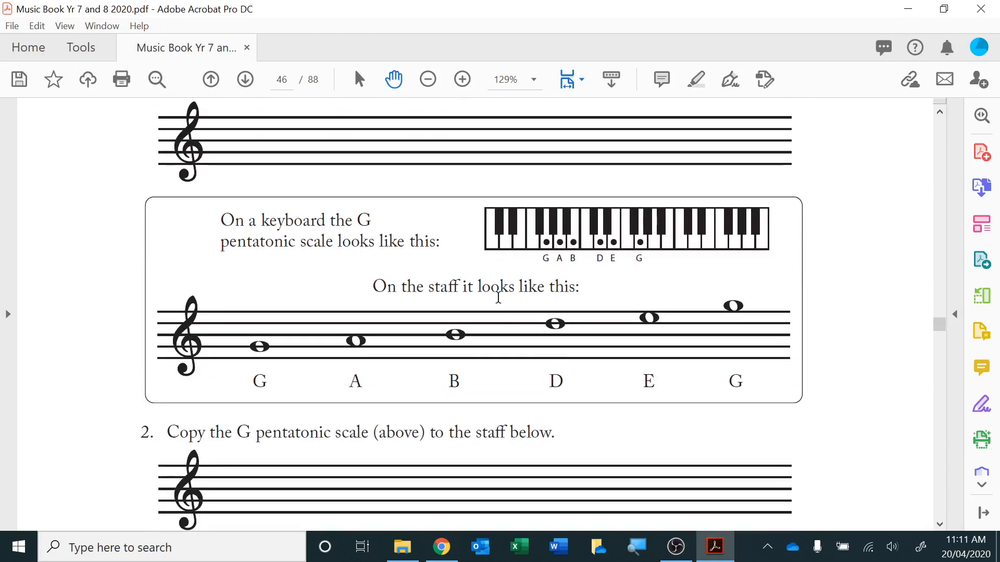
{"action": "mouse_move", "coordinate": [615, 258]}
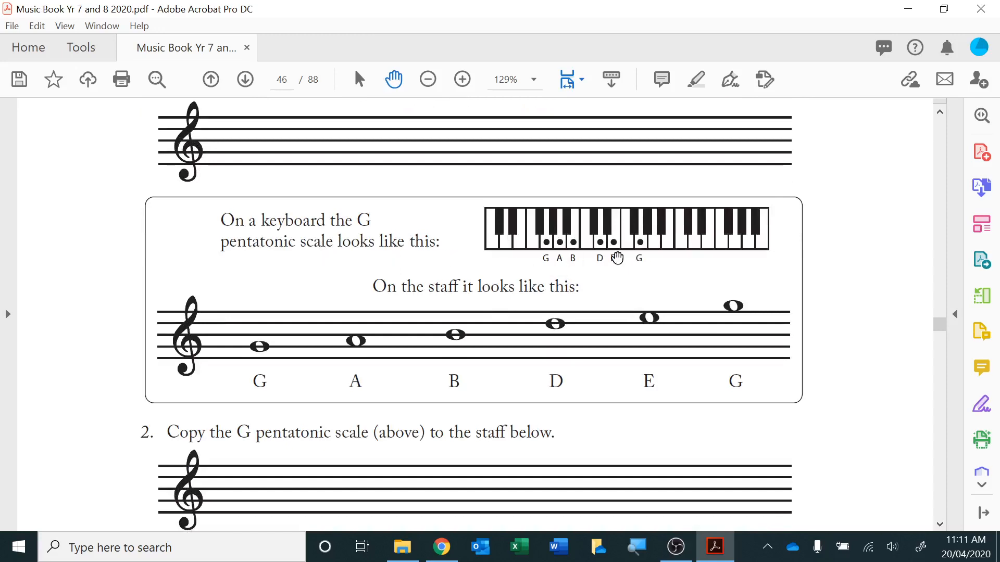
{"action": "scroll", "scroll_direction": "down", "scroll_amount": 3}
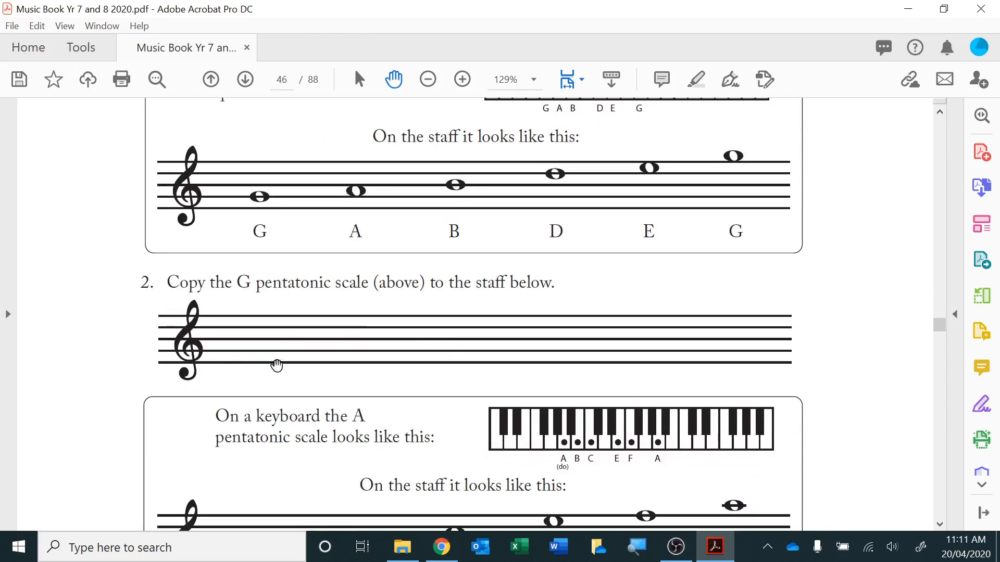
{"action": "scroll", "scroll_direction": "down", "scroll_amount": 3}
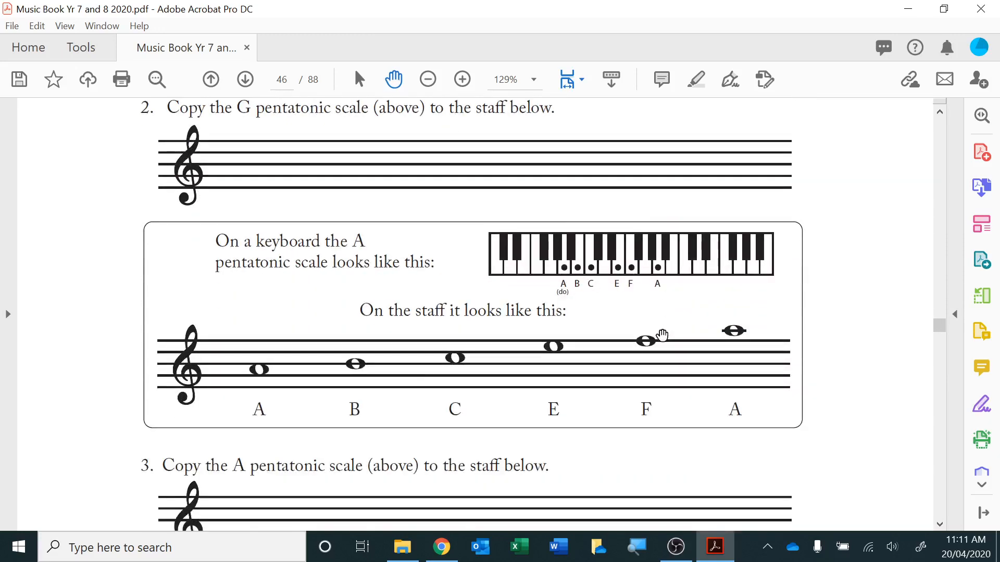
{"action": "scroll", "scroll_direction": "down", "scroll_amount": 3}
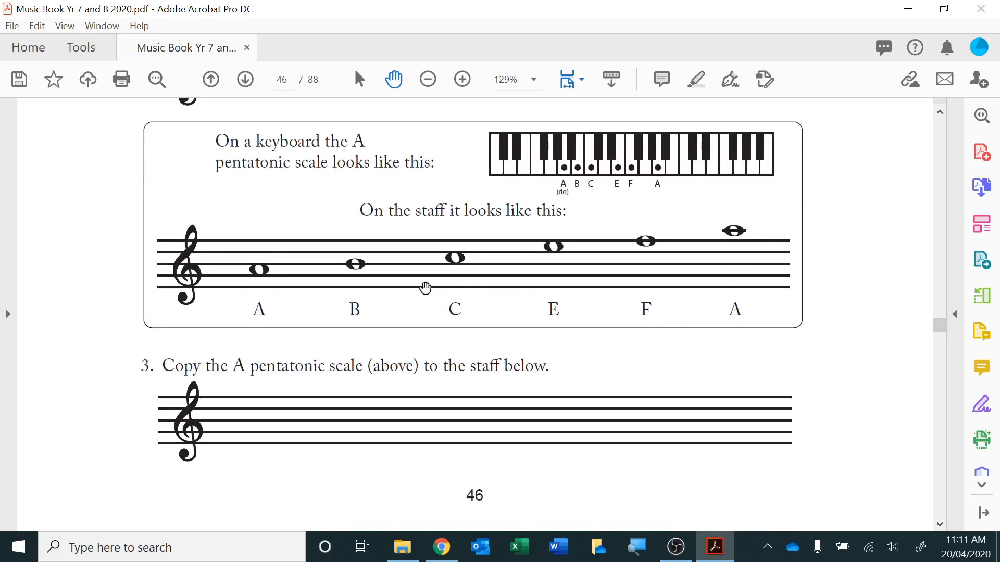
{"action": "mouse_move", "coordinate": [377, 268]}
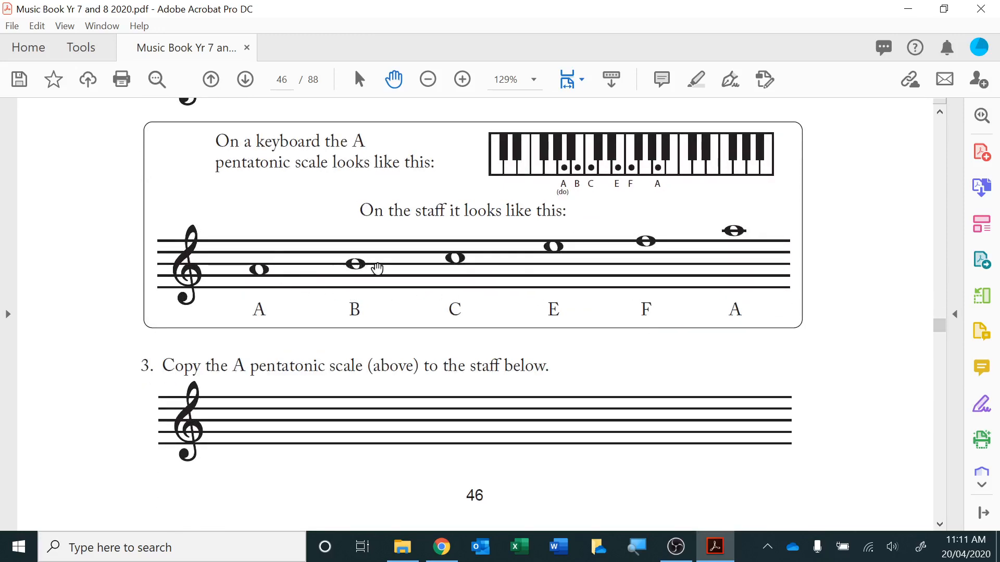
{"action": "mouse_move", "coordinate": [450, 272]}
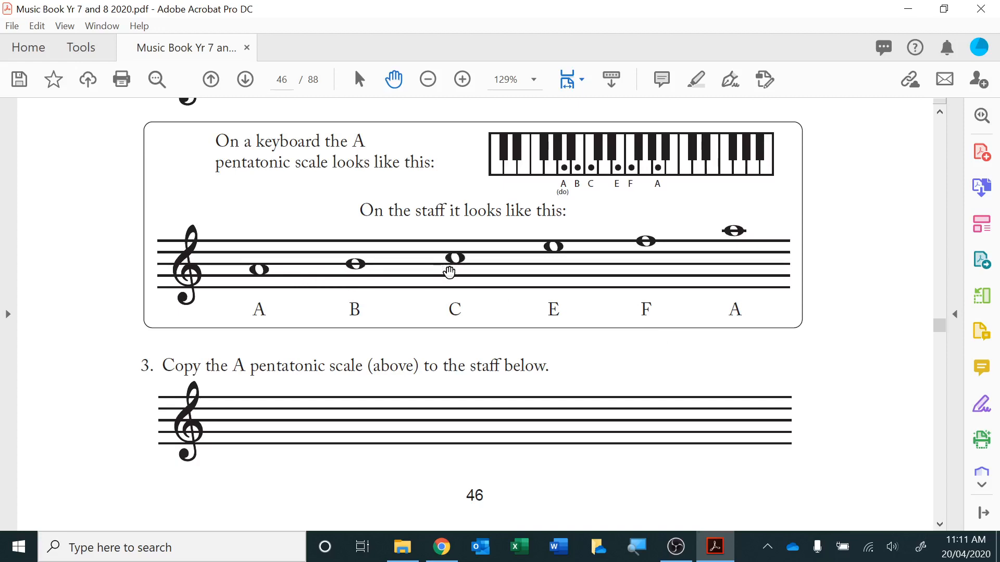
{"action": "mouse_move", "coordinate": [448, 265]}
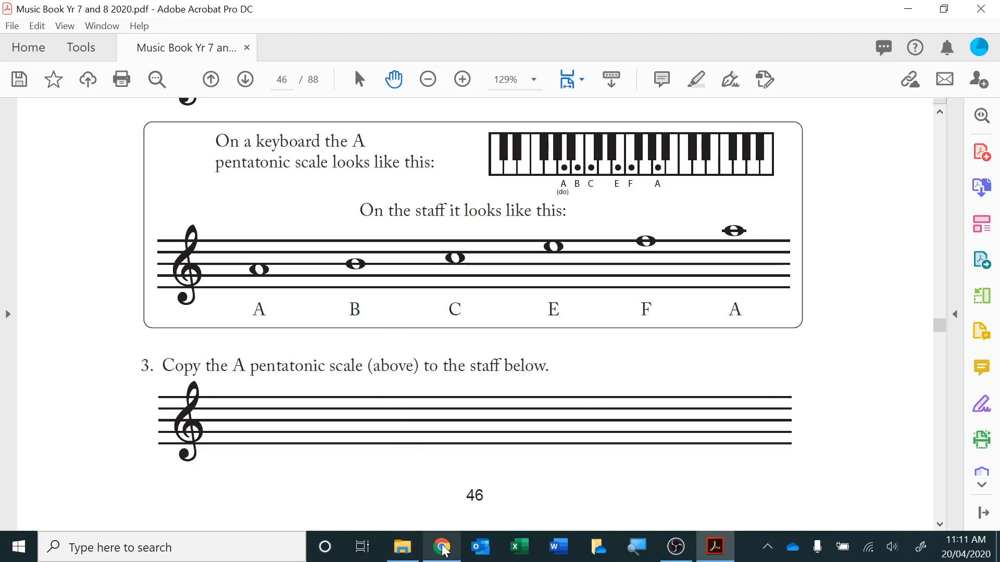
- Bring up the Chrome piano, play three A pentatonic notes, and return to the Acrobat page
{"action": "left_click", "coordinate": [441, 546]}
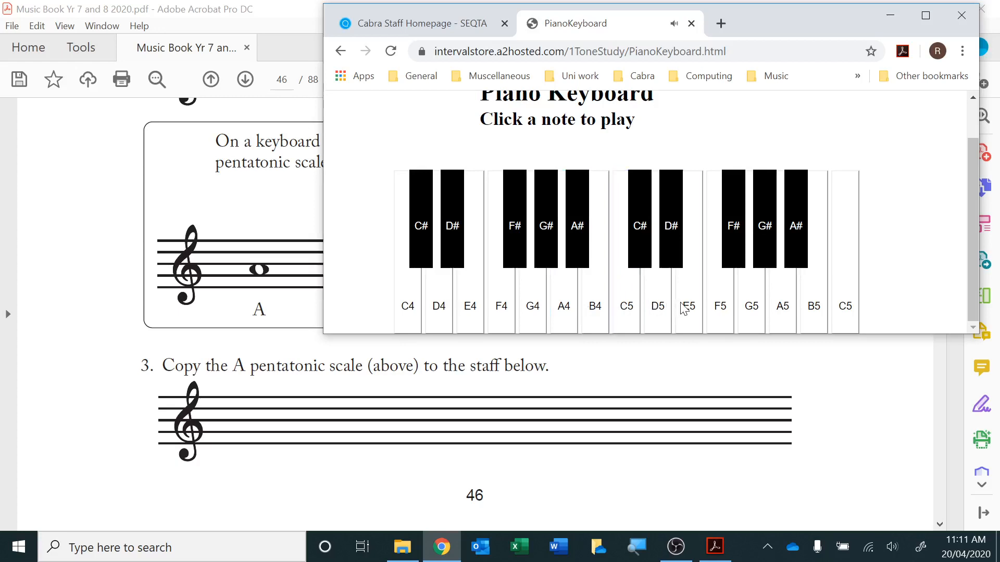
{"action": "left_click", "coordinate": [719, 300]}
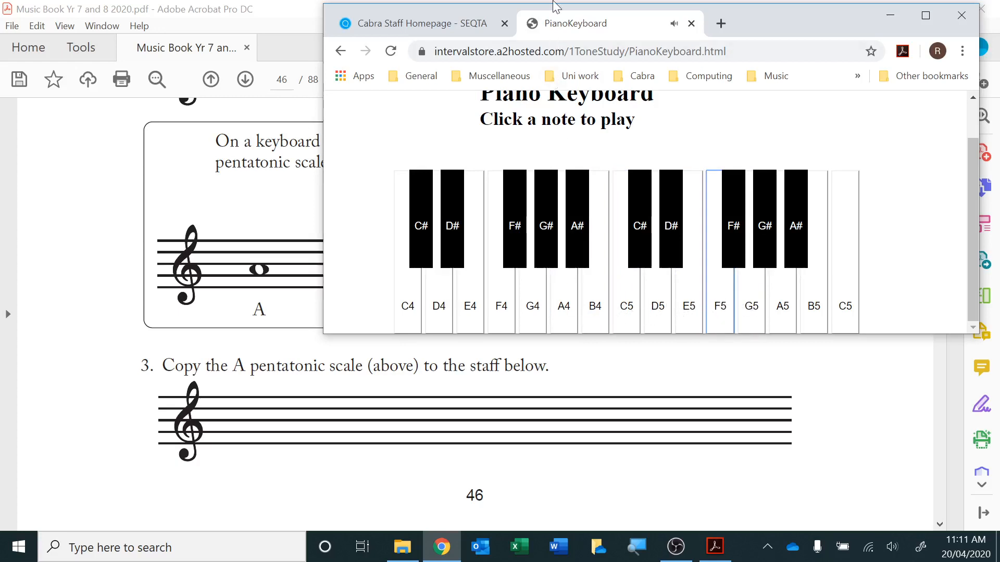
{"action": "scroll", "scroll_direction": "down", "scroll_amount": 3}
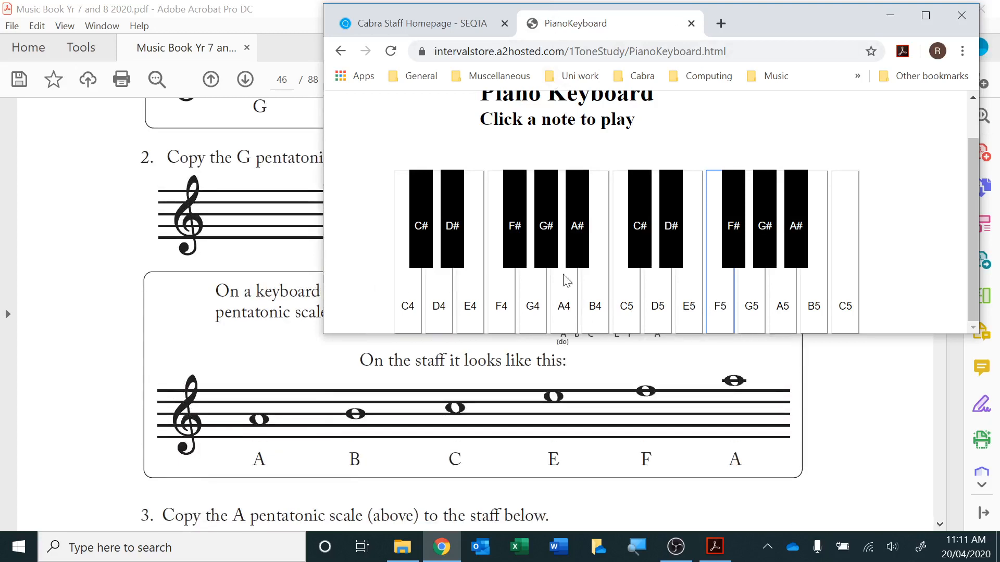
{"action": "left_click", "coordinate": [595, 287]}
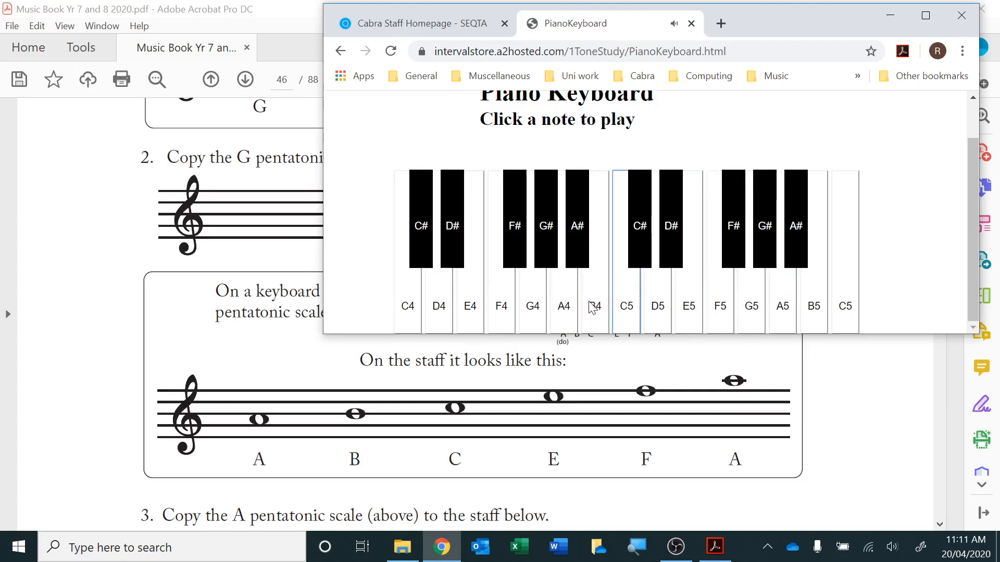
{"action": "left_click", "coordinate": [564, 293]}
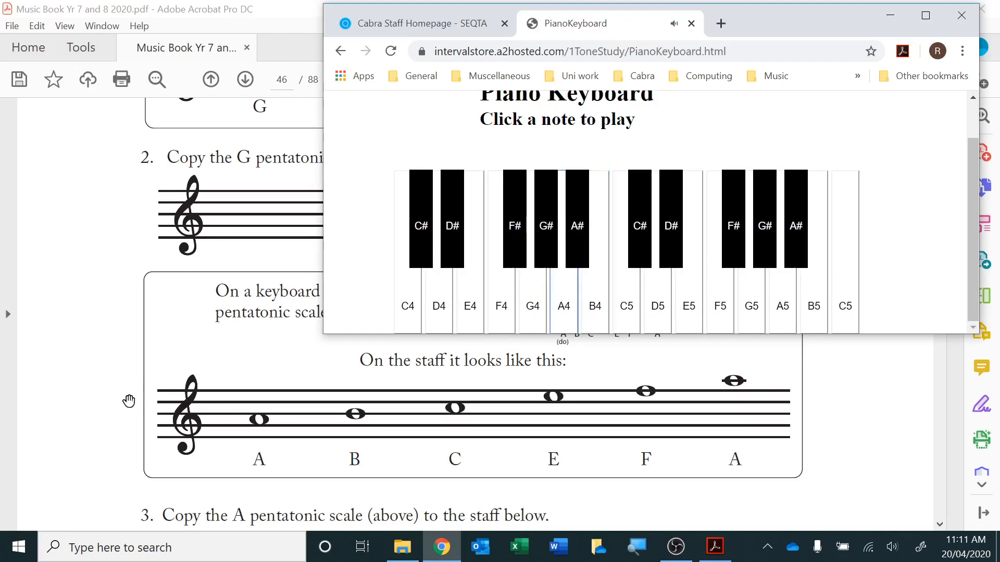
{"action": "left_click", "coordinate": [961, 14]}
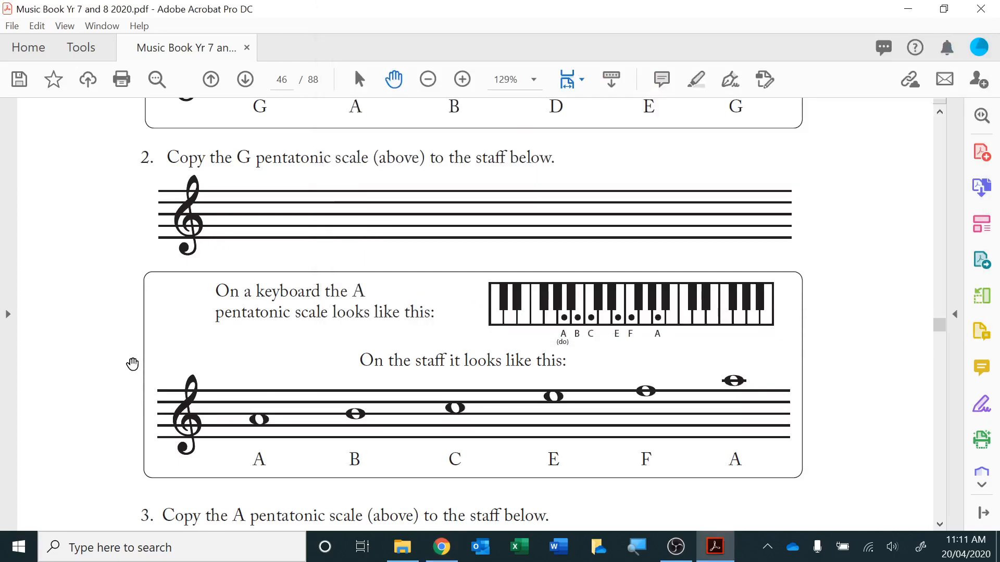
{"action": "scroll", "scroll_direction": "down", "scroll_amount": 3}
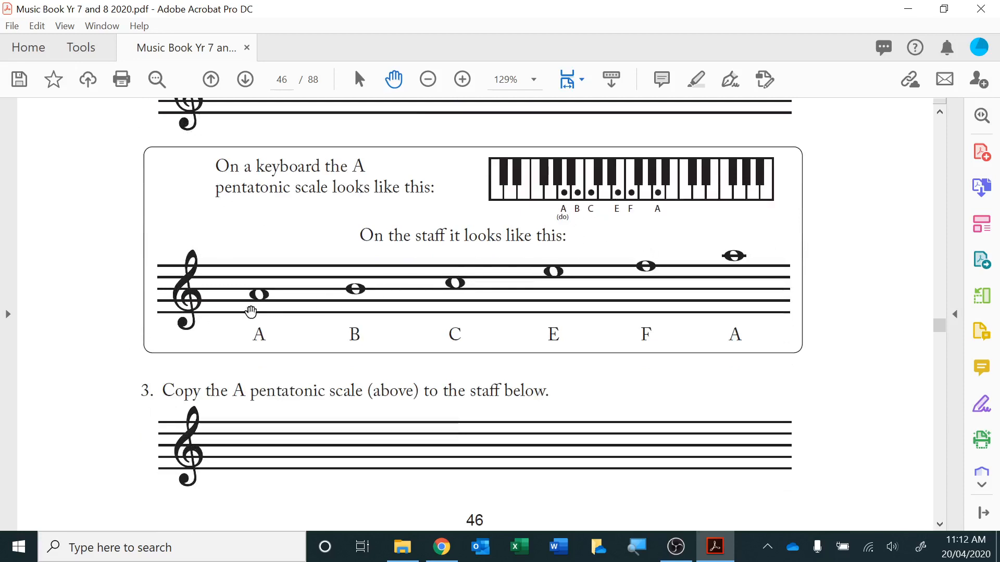
{"action": "mouse_move", "coordinate": [338, 306]}
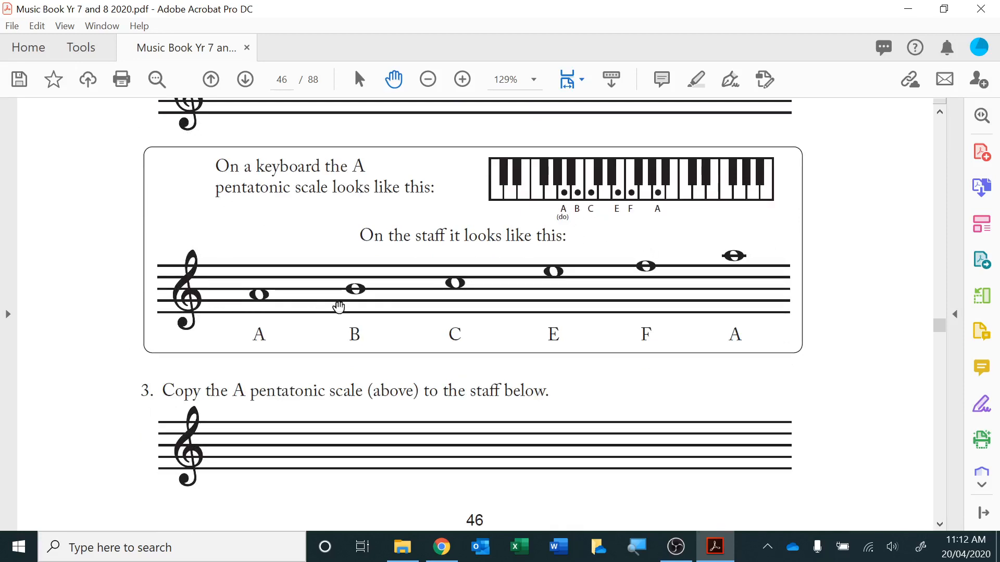
{"action": "scroll", "scroll_direction": "down", "scroll_amount": 3}
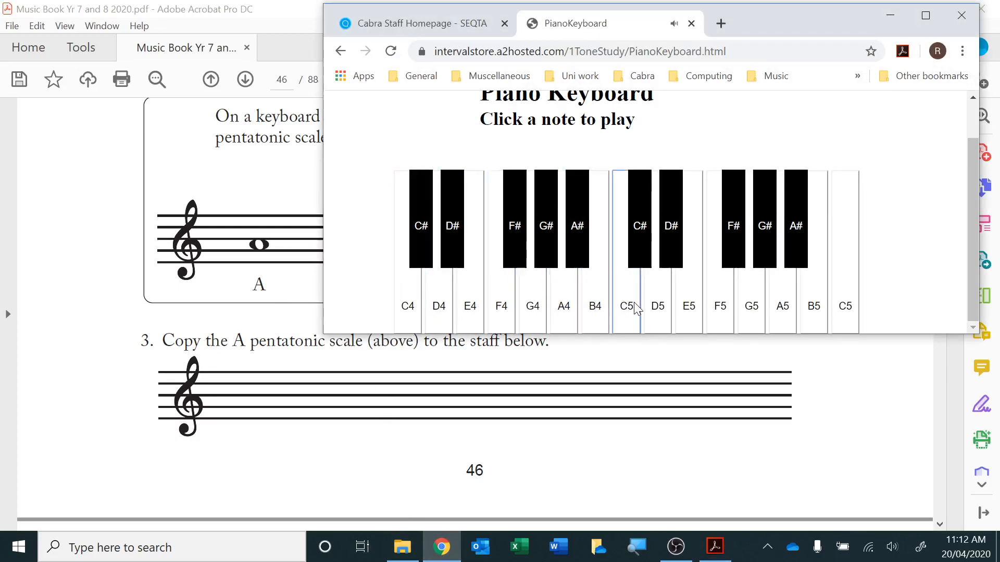
{"action": "mouse_move", "coordinate": [438, 306]}
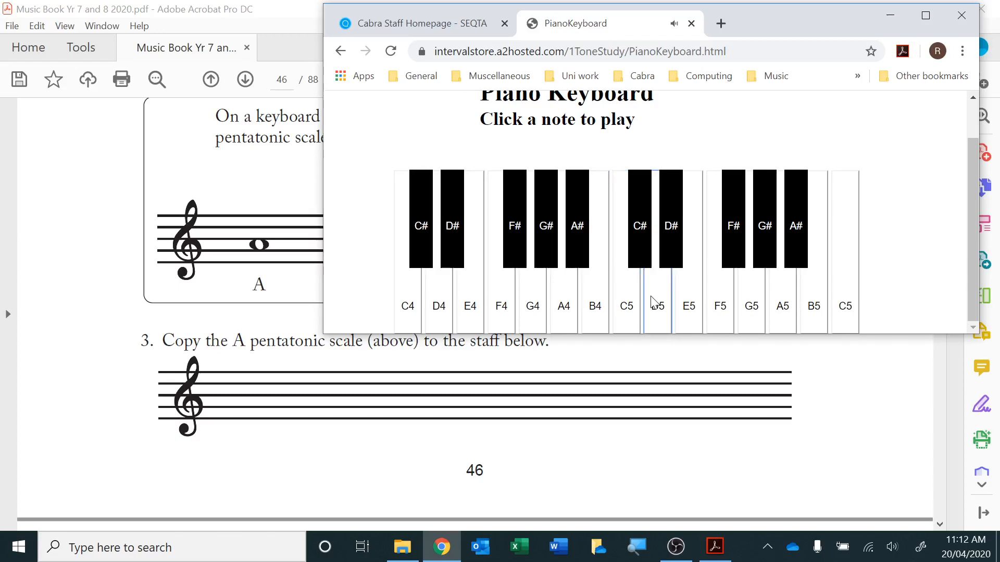
{"action": "mouse_move", "coordinate": [439, 304]}
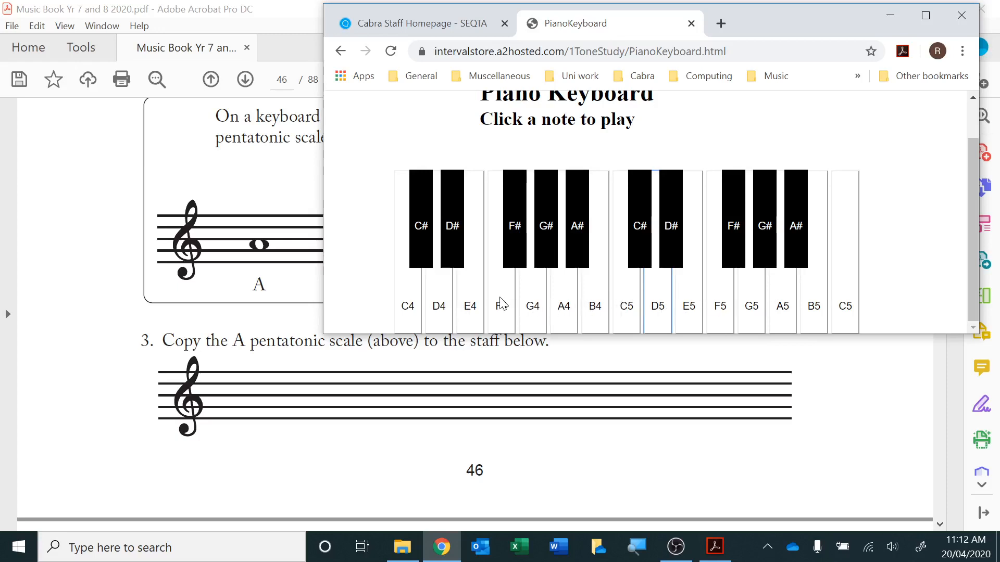
- Play another scale note, return to Acrobat and scroll to the bottom of page 46
{"action": "left_click", "coordinate": [532, 293]}
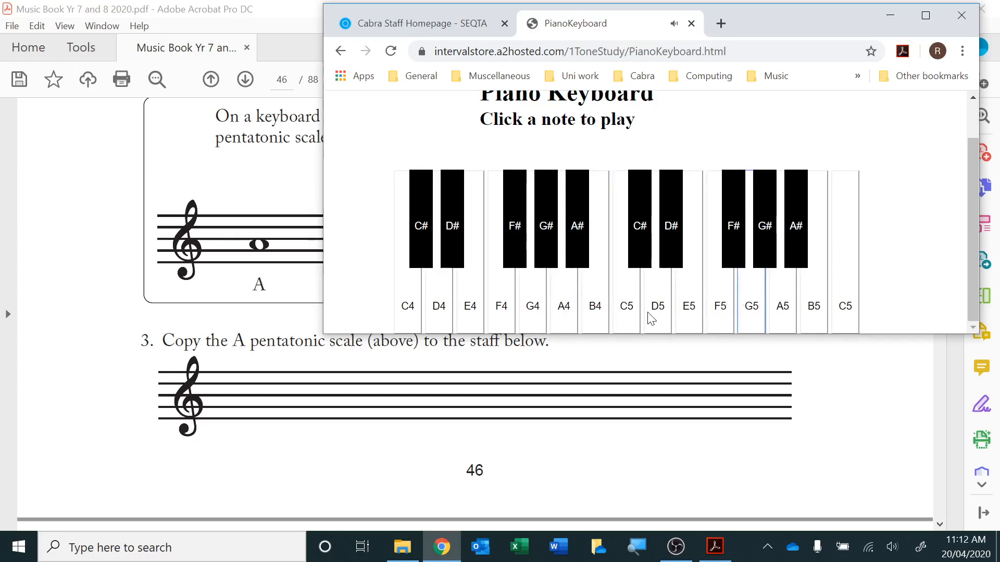
{"action": "left_click", "coordinate": [961, 15]}
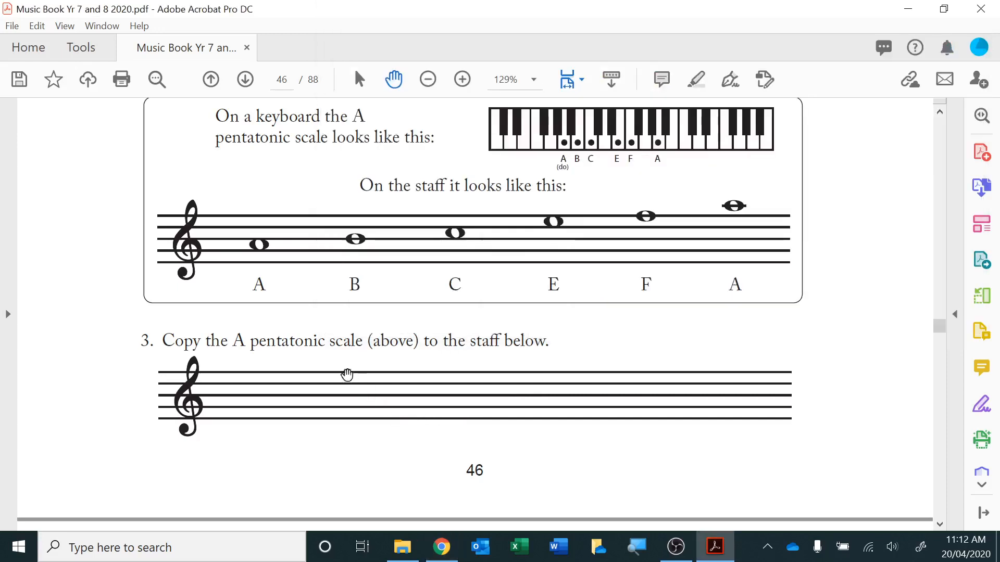
{"action": "mouse_move", "coordinate": [440, 362]}
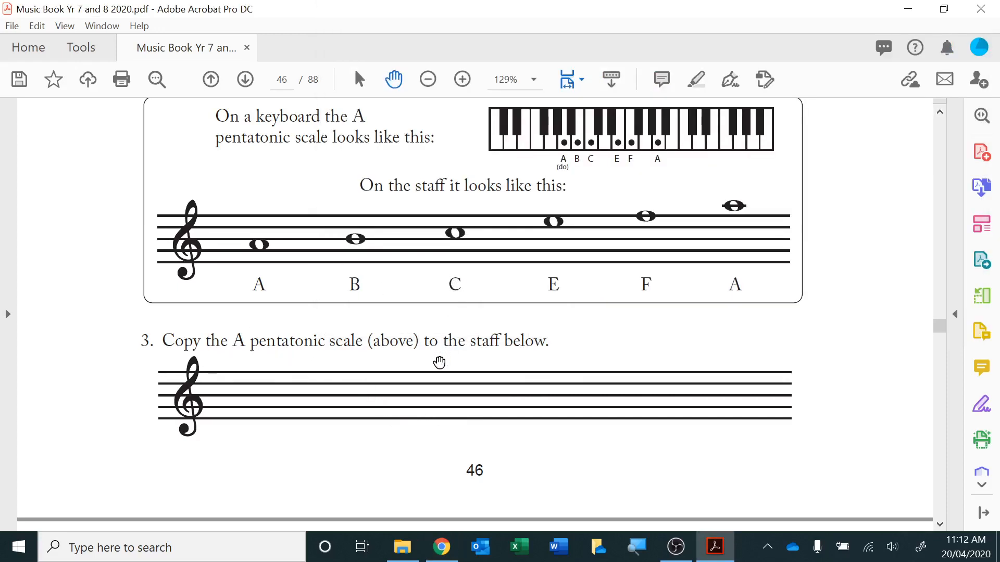
{"action": "scroll", "scroll_direction": "down", "scroll_amount": 3}
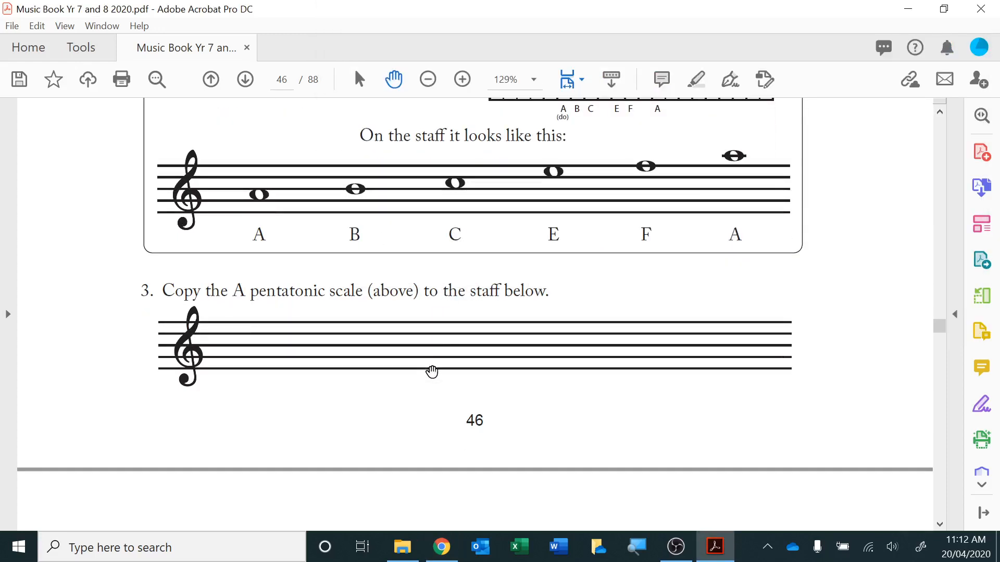